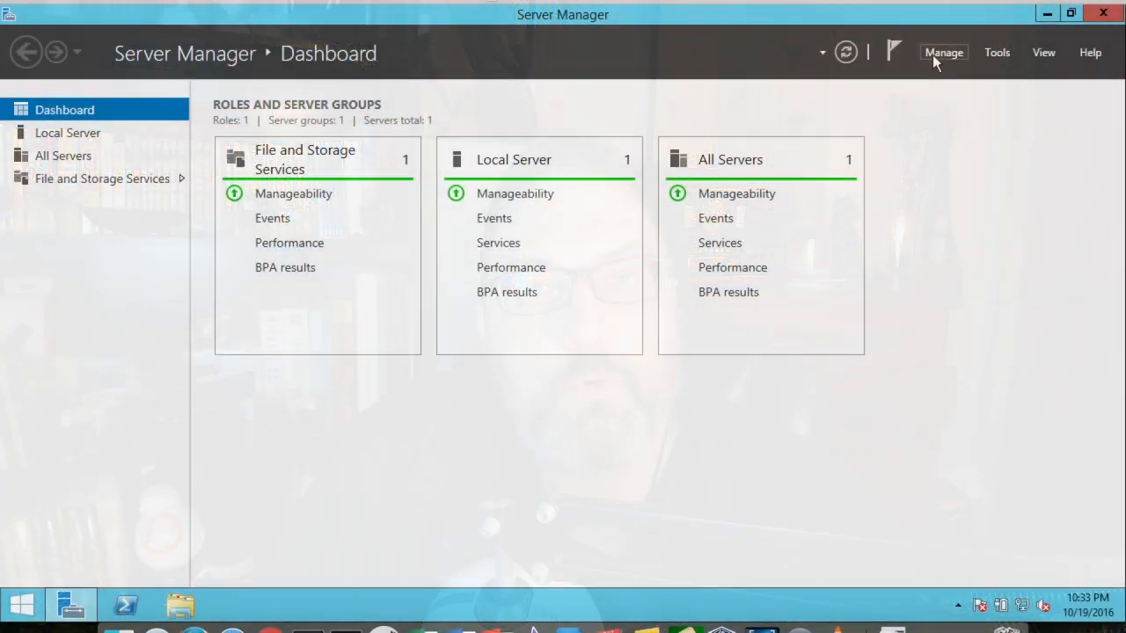
Open Server Manager's Manage menu to show the add roles and features actions.
click(945, 52)
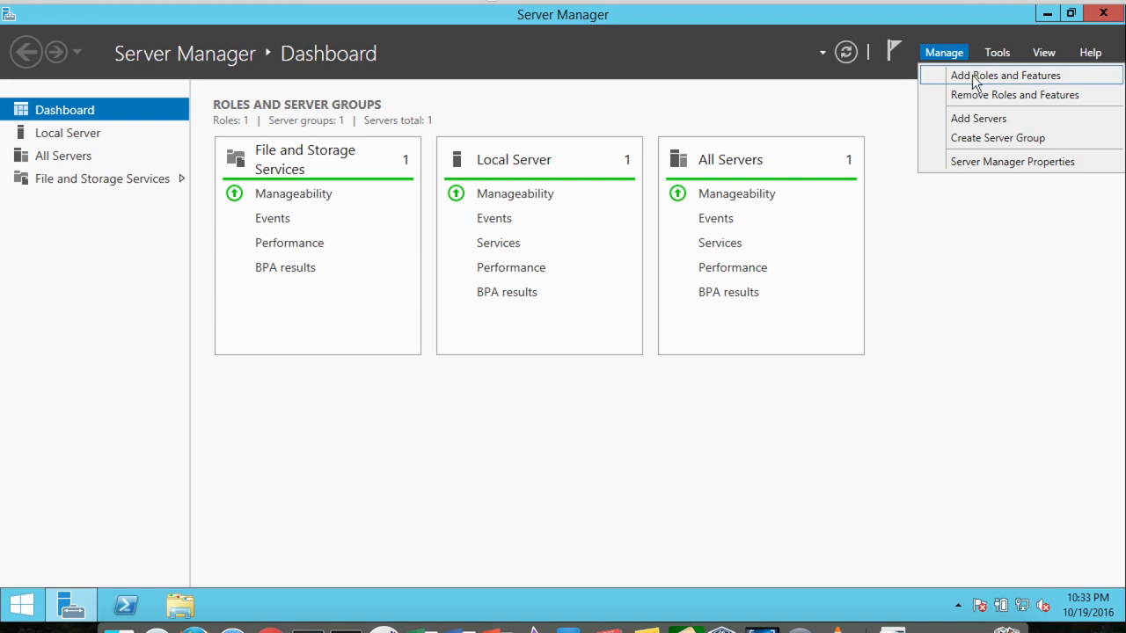
Launch Add Roles and Features and check 'Skip this page by default' on Before You Begin.
click(1006, 74)
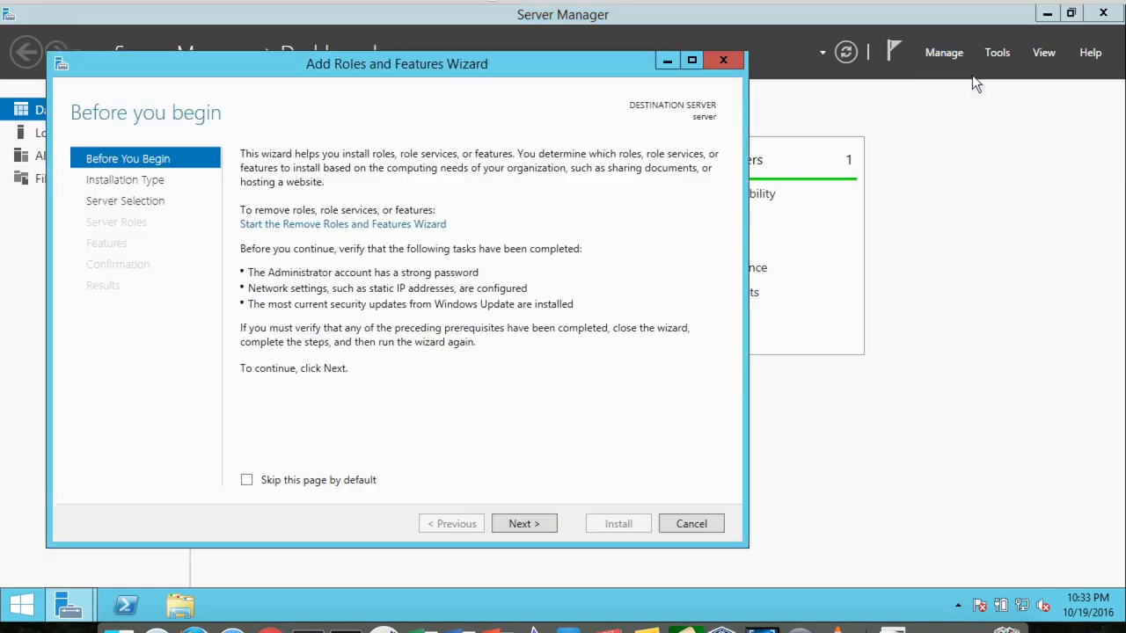
mouse_move(304, 151)
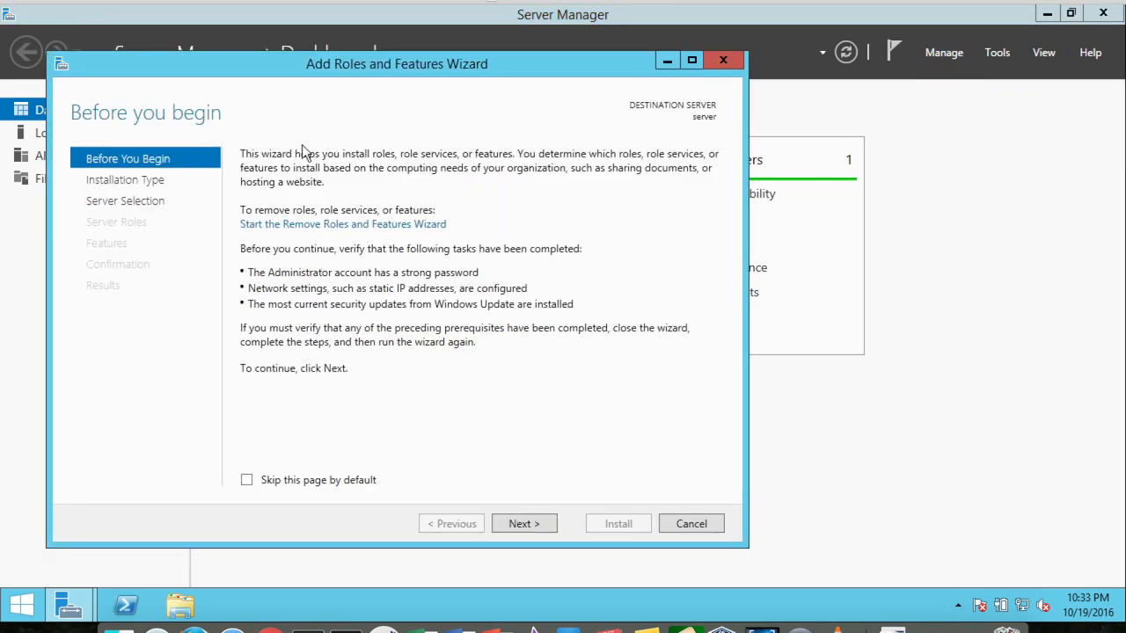
click(246, 480)
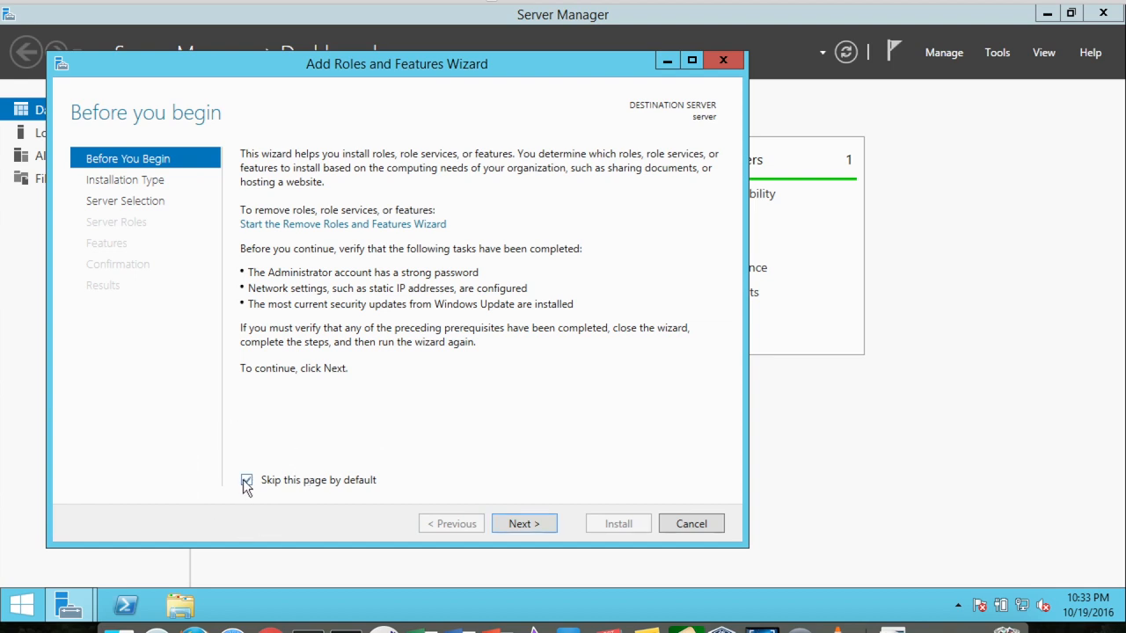
click(247, 480)
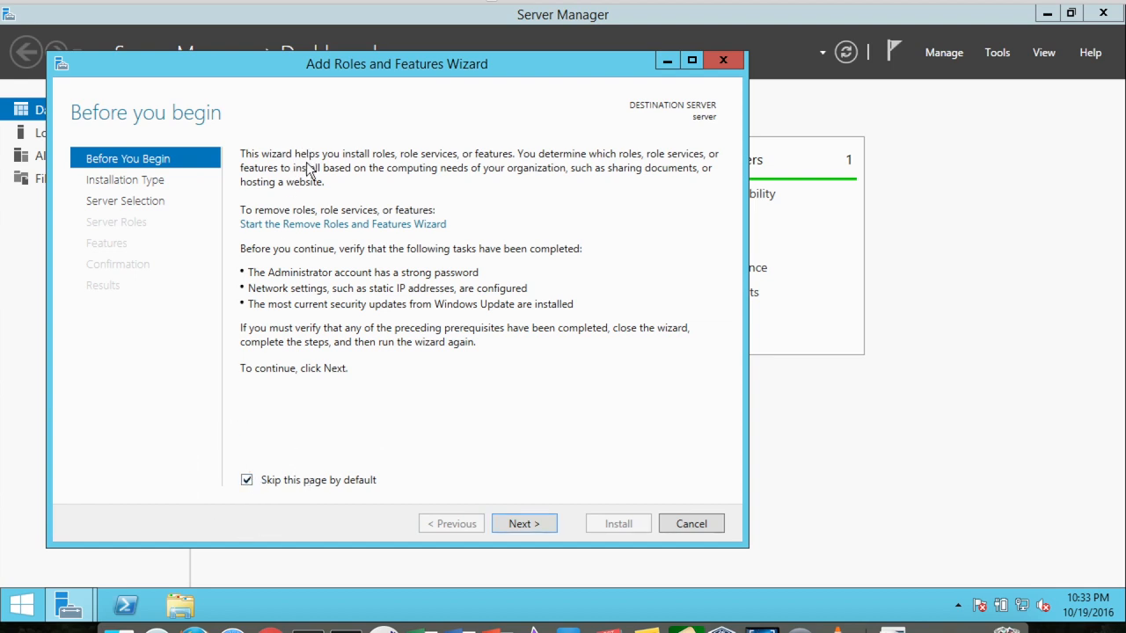
mouse_move(337, 392)
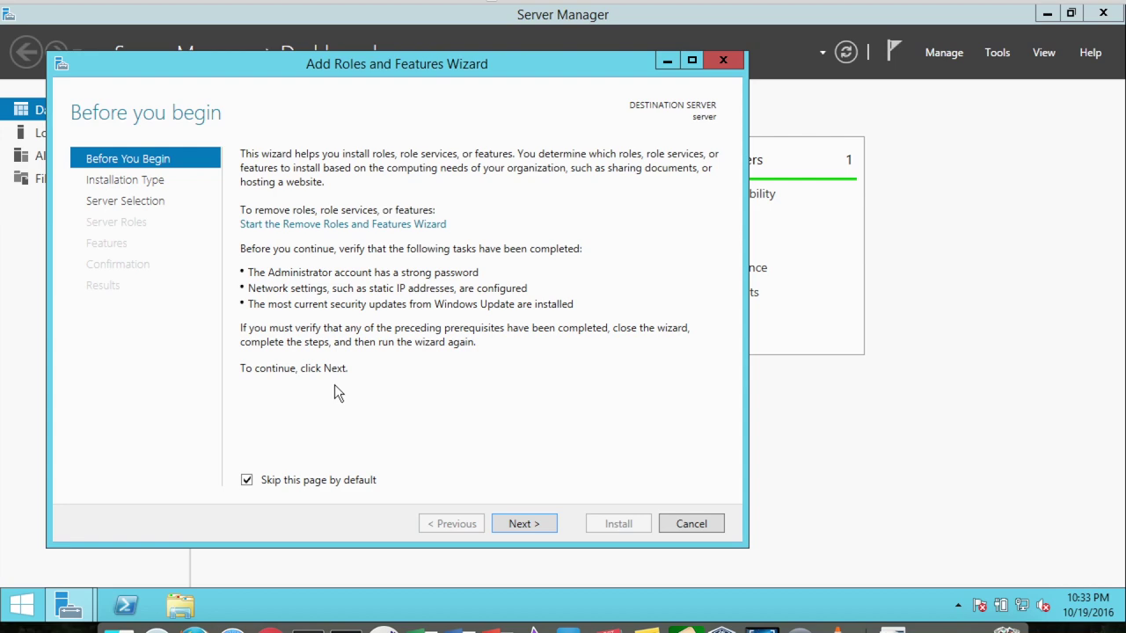
mouse_move(524, 524)
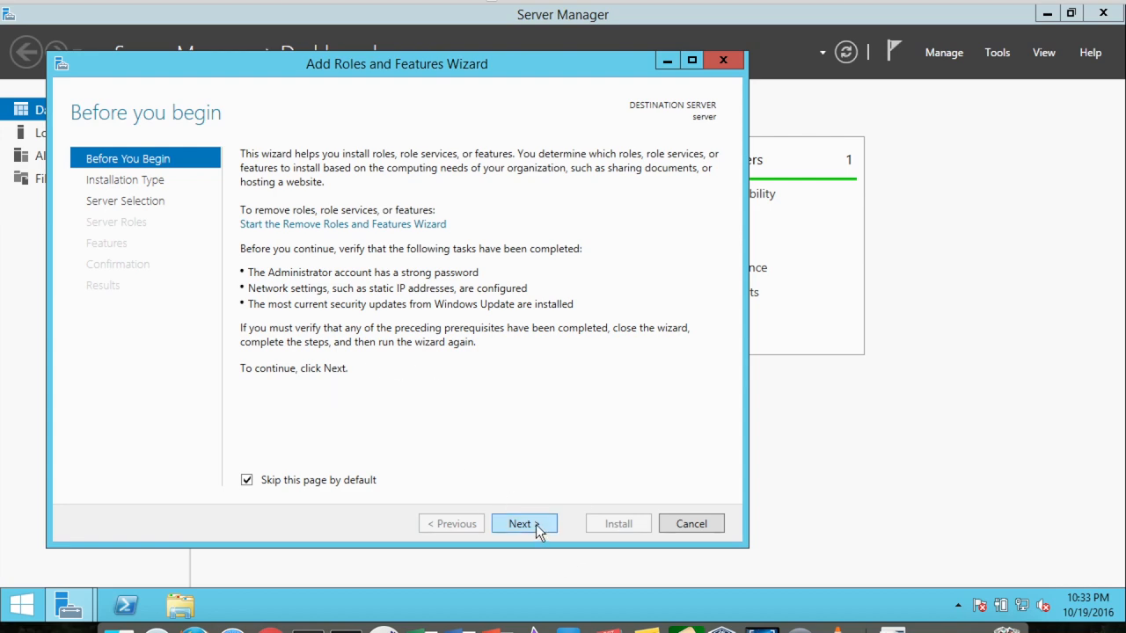